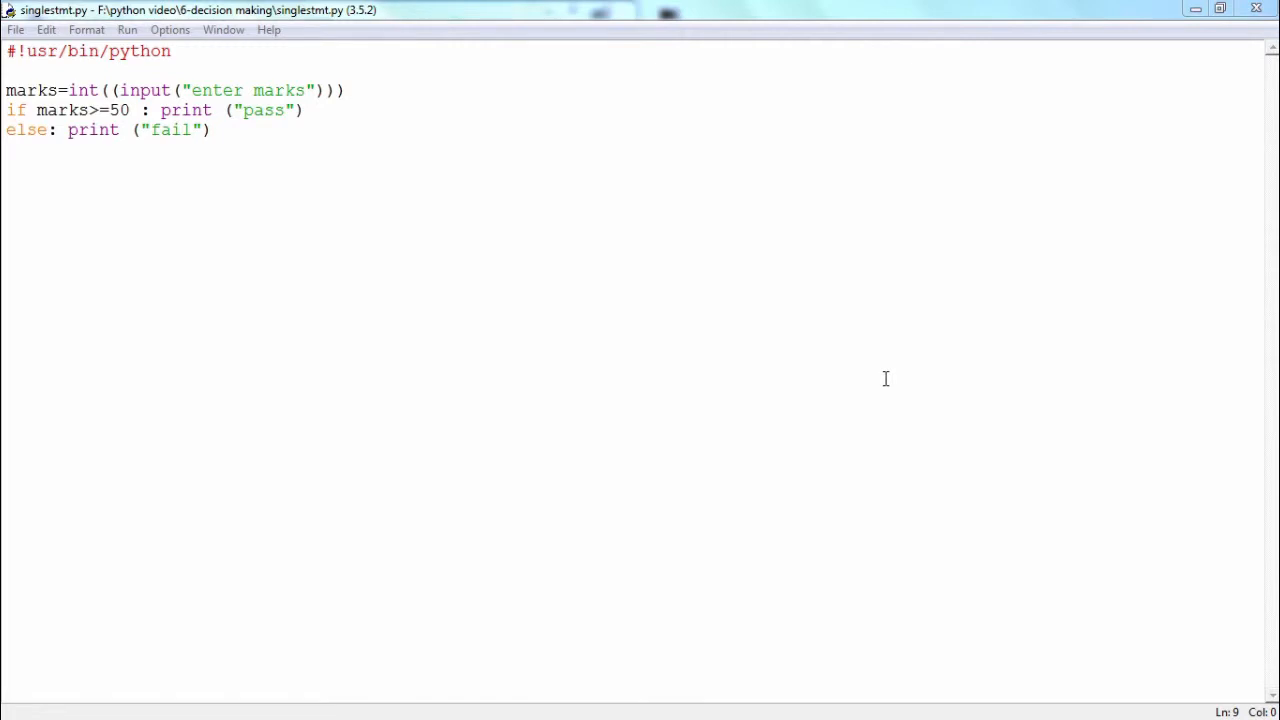
mouse_move(554, 292)
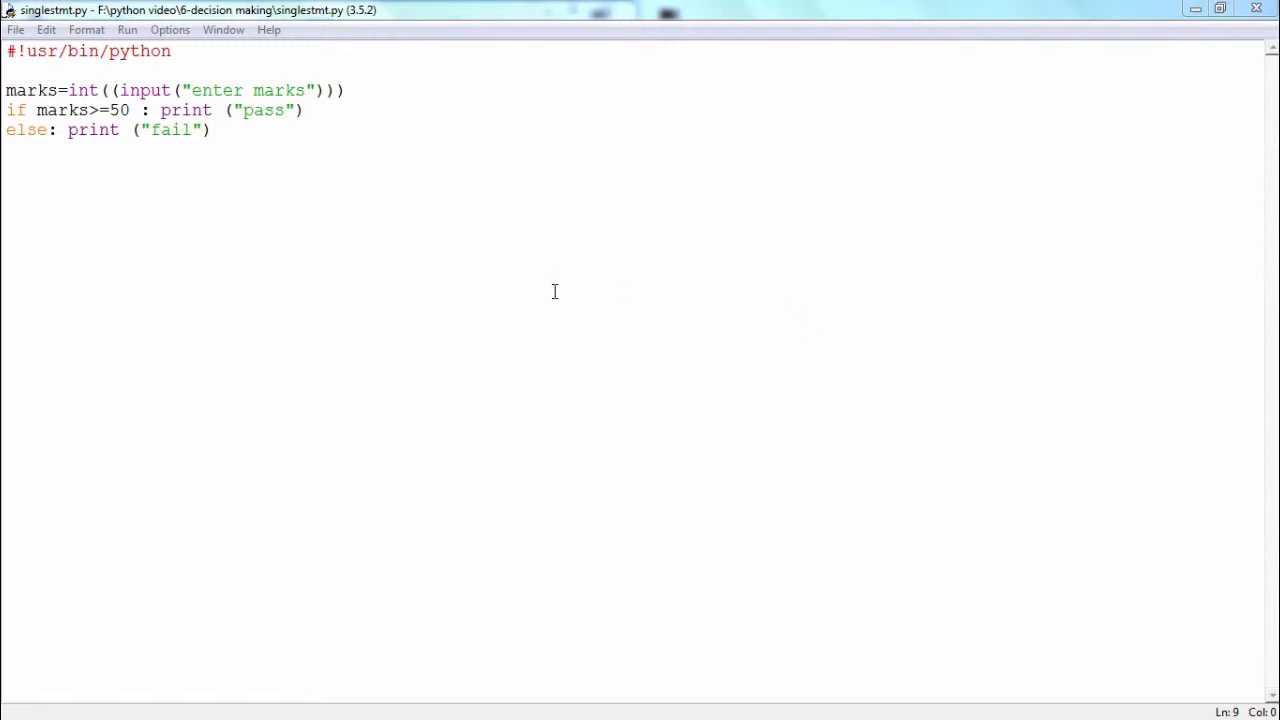
mouse_move(158, 110)
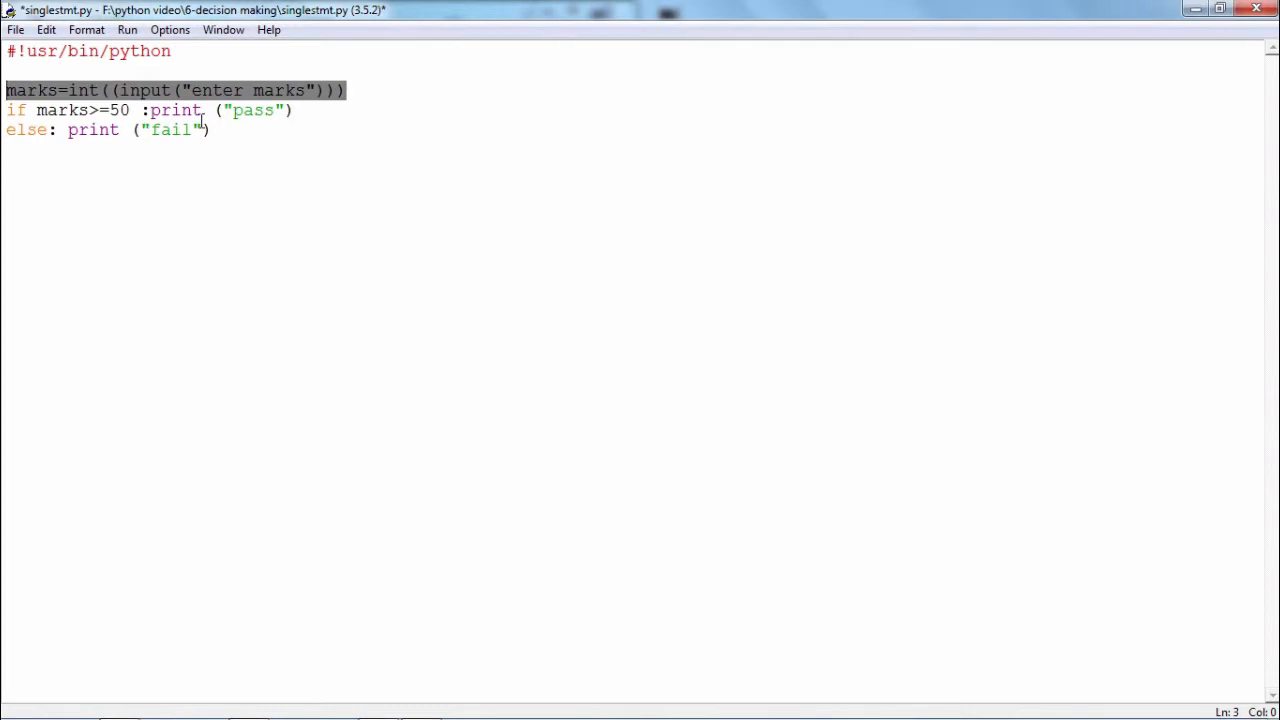
Step: Save the edited singlestmt.py with Ctrl+S and bring up the Python 3.5.2 shell
left_click(210, 130)
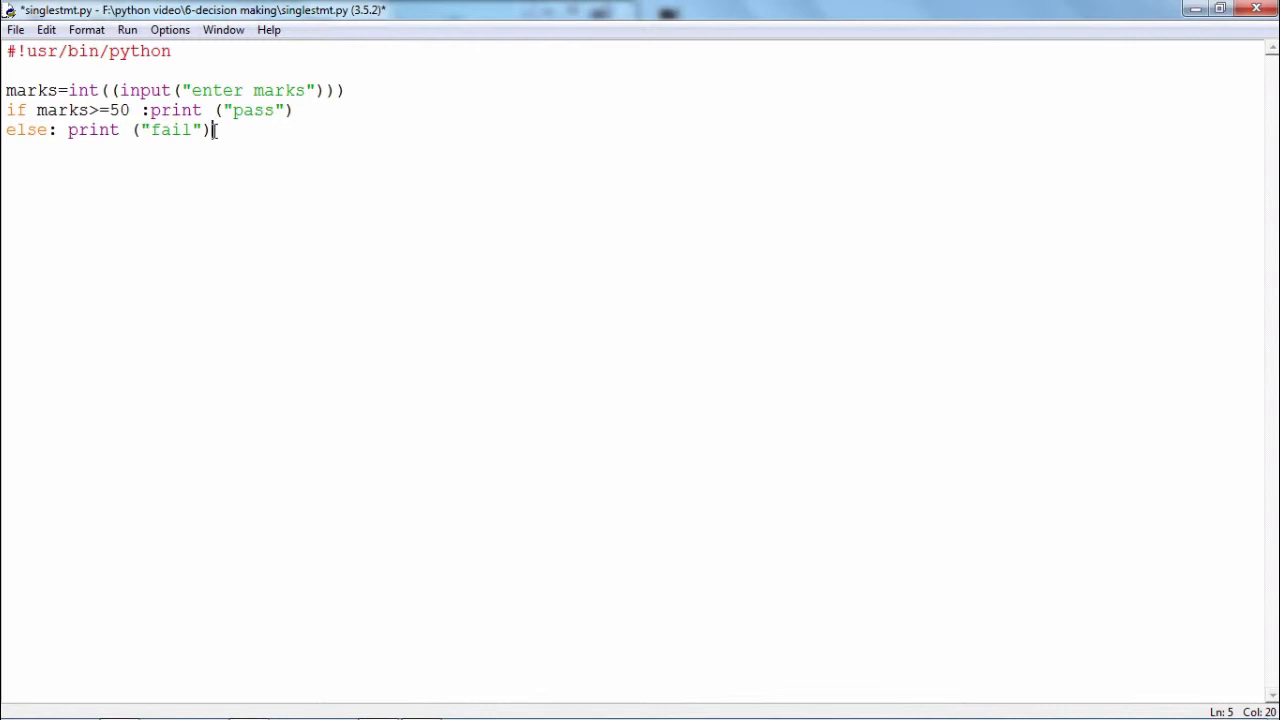
key("ctrl+s")
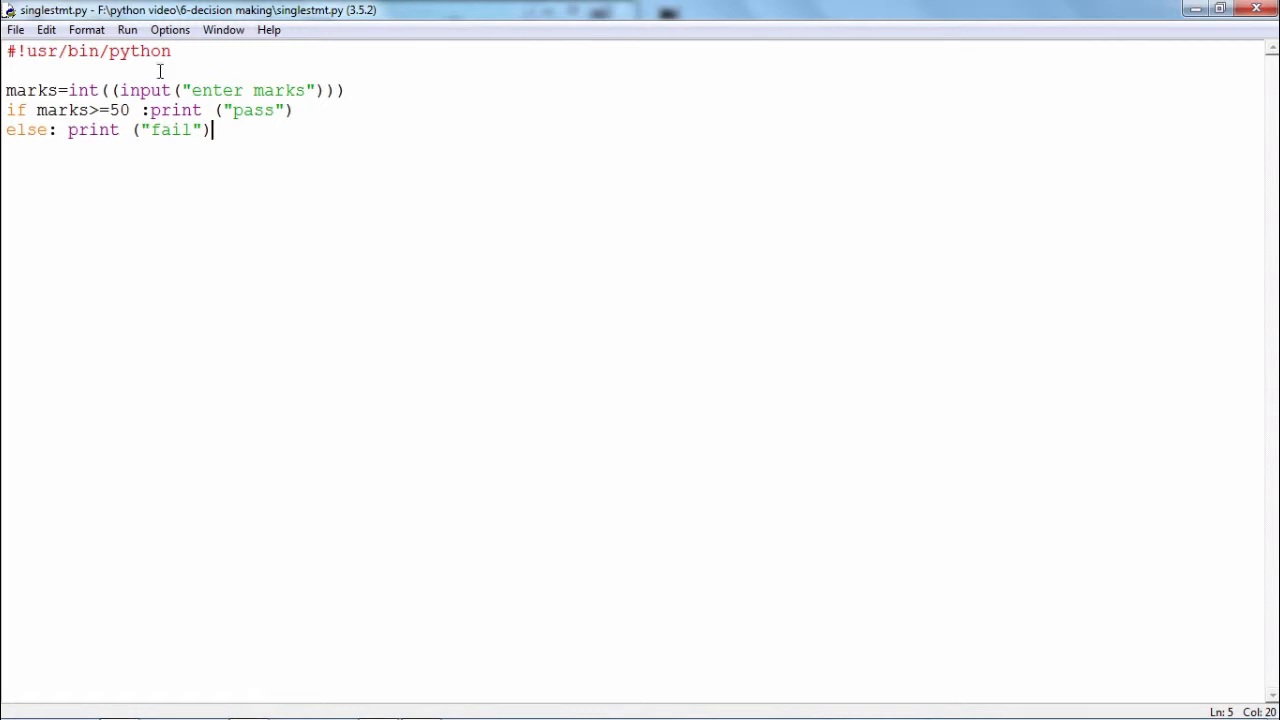
left_click(128, 30)
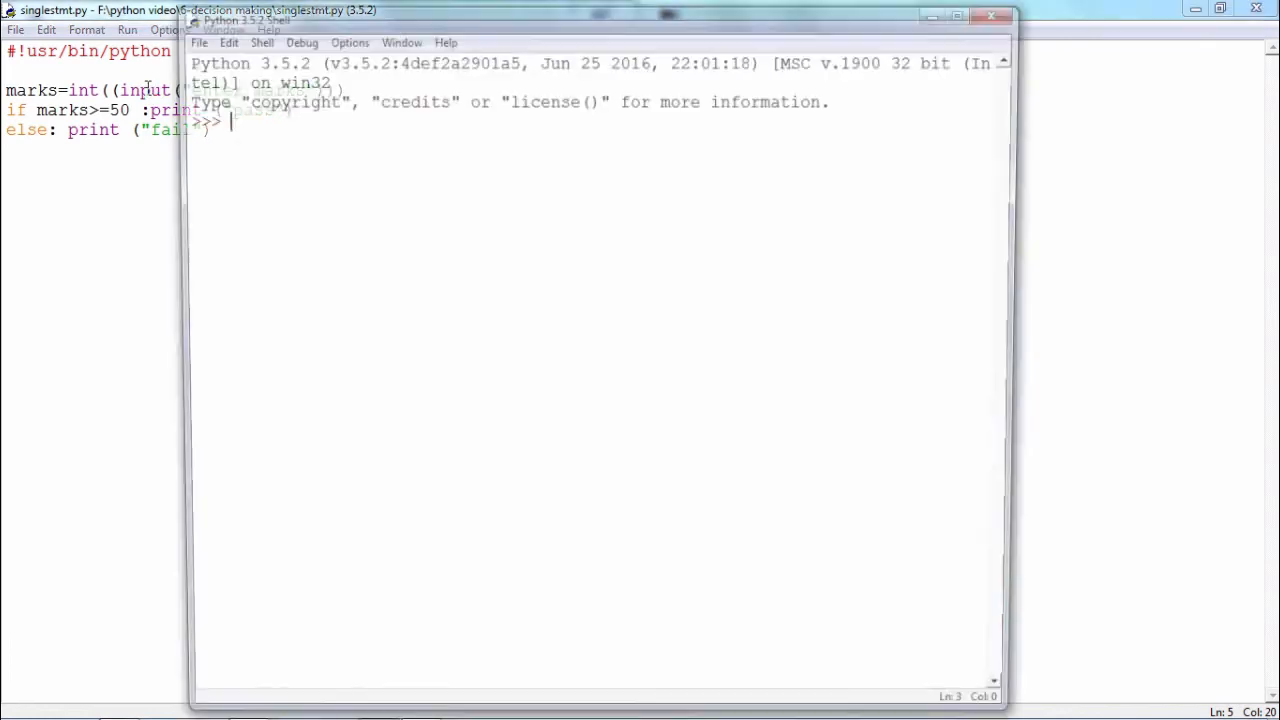
Step: Run singlestmt.py with F5 so the shell restarts and shows the 'enter marks' prompt
key("F5")
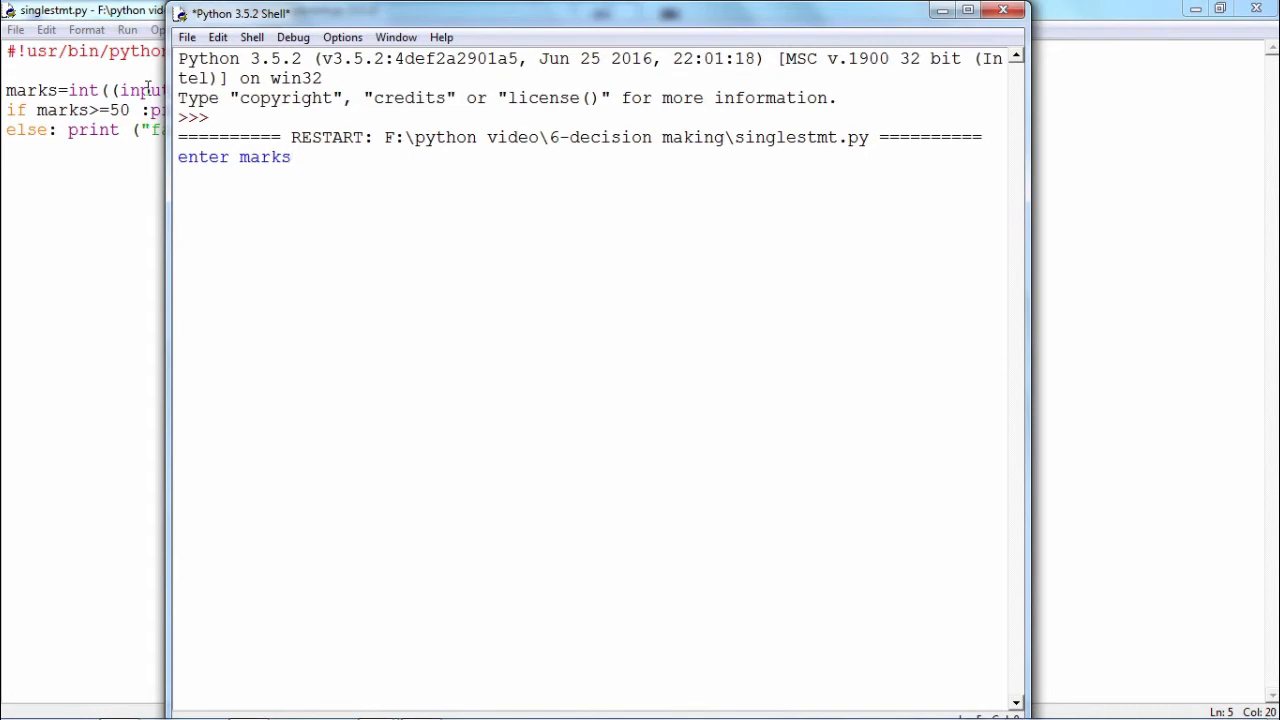
type("60")
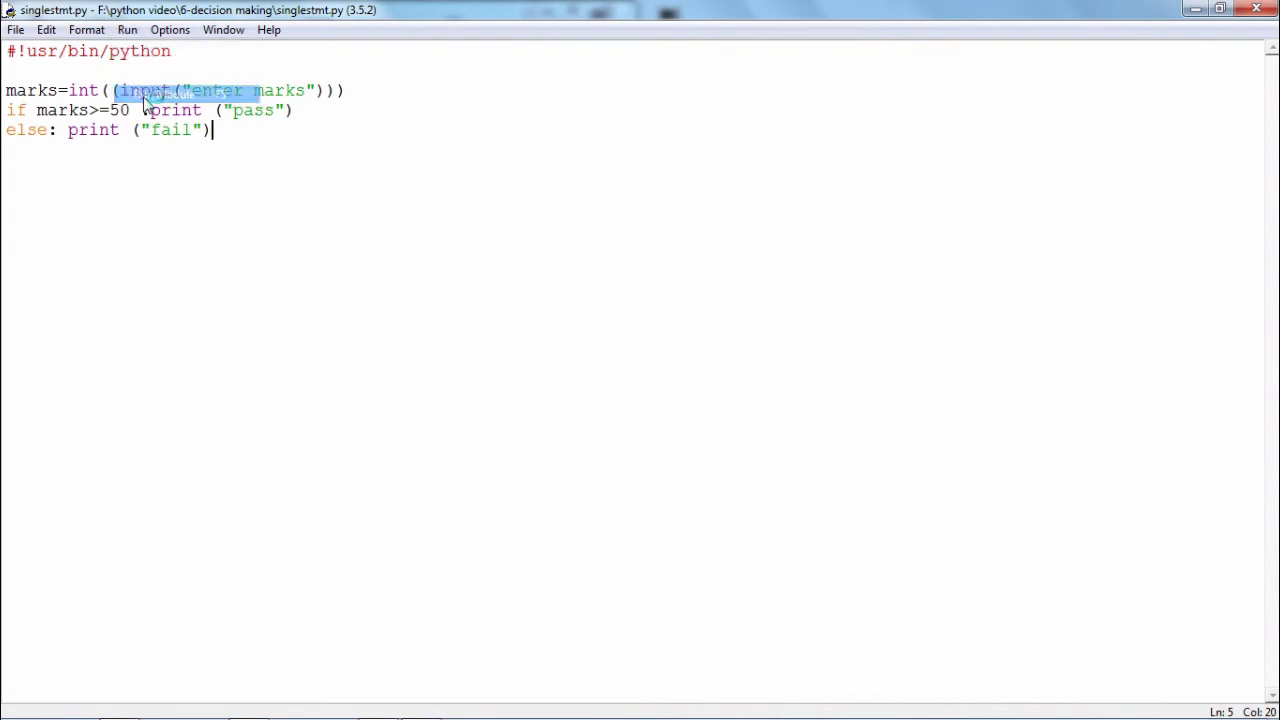
Step: Enter 40 at the marks prompt so the script prints 'fail'
key("F5")
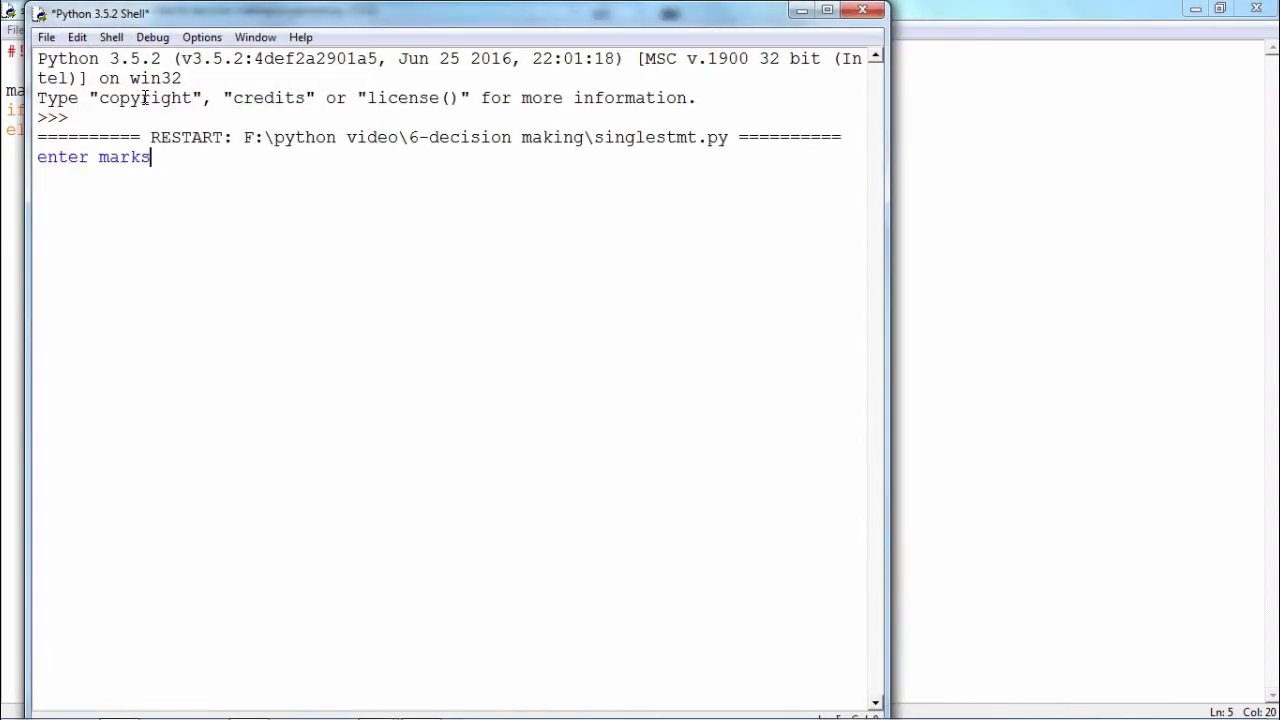
type("40")
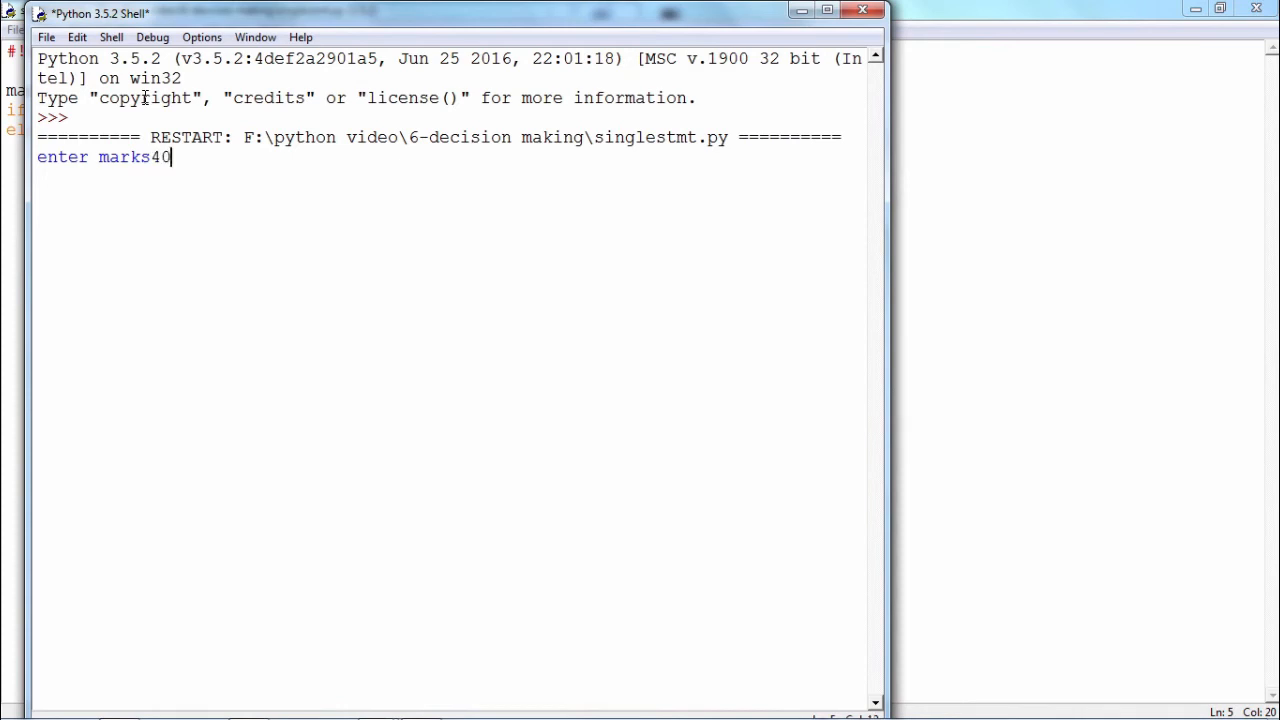
key("enter")
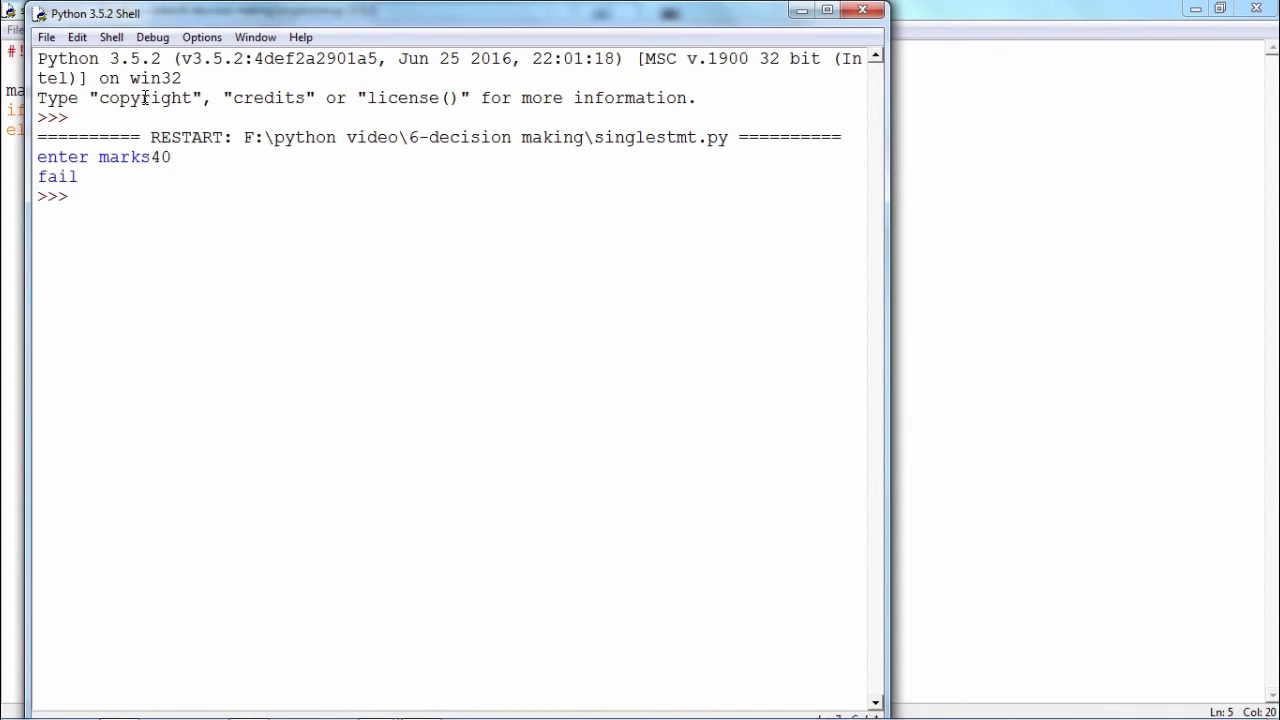